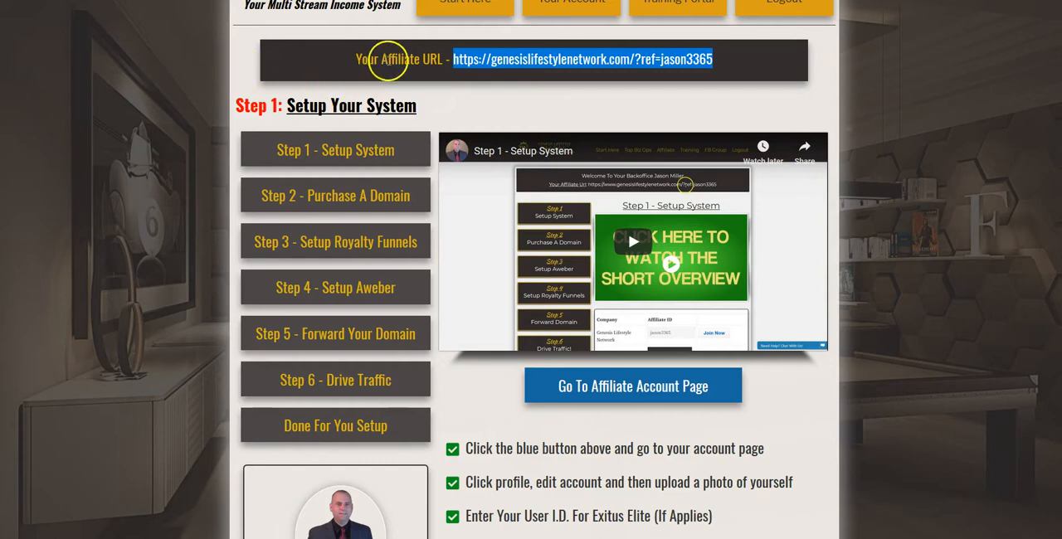
{"action": "mouse_move", "coordinate": [507, 88]}
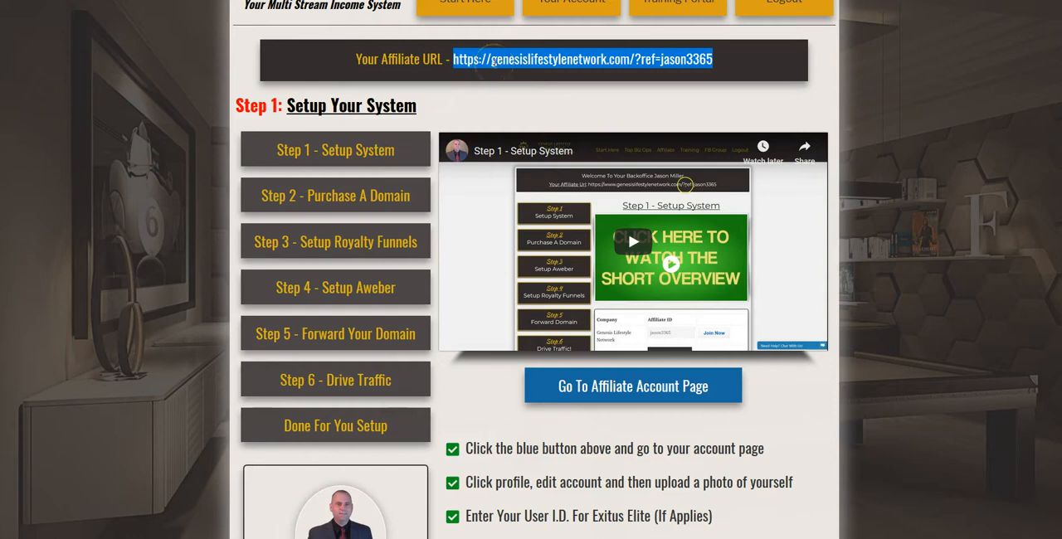
{"action": "mouse_move", "coordinate": [463, 100]}
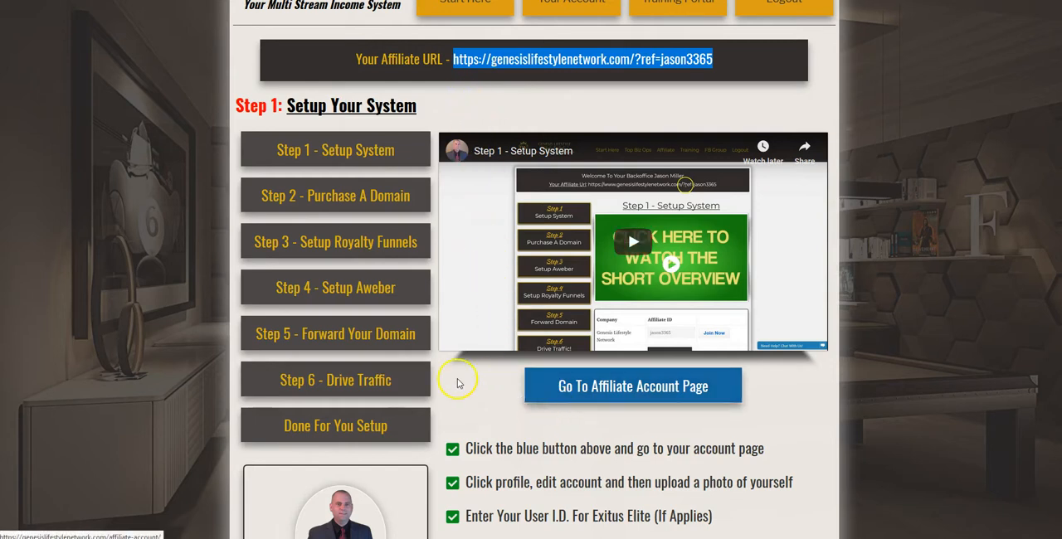
- Go to the affiliate account page and show the Profile menu options
{"action": "left_click", "coordinate": [632, 385]}
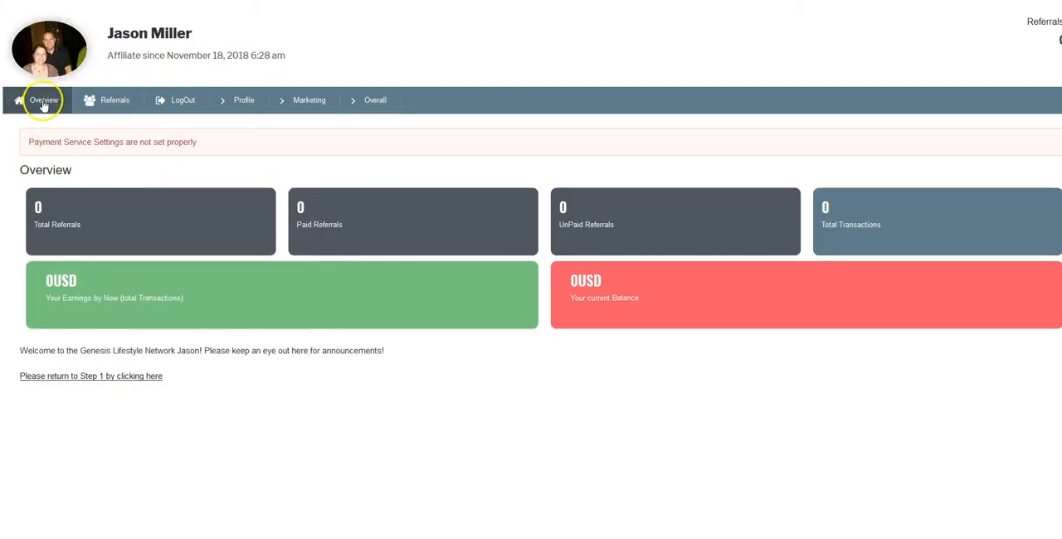
{"action": "left_click", "coordinate": [244, 100]}
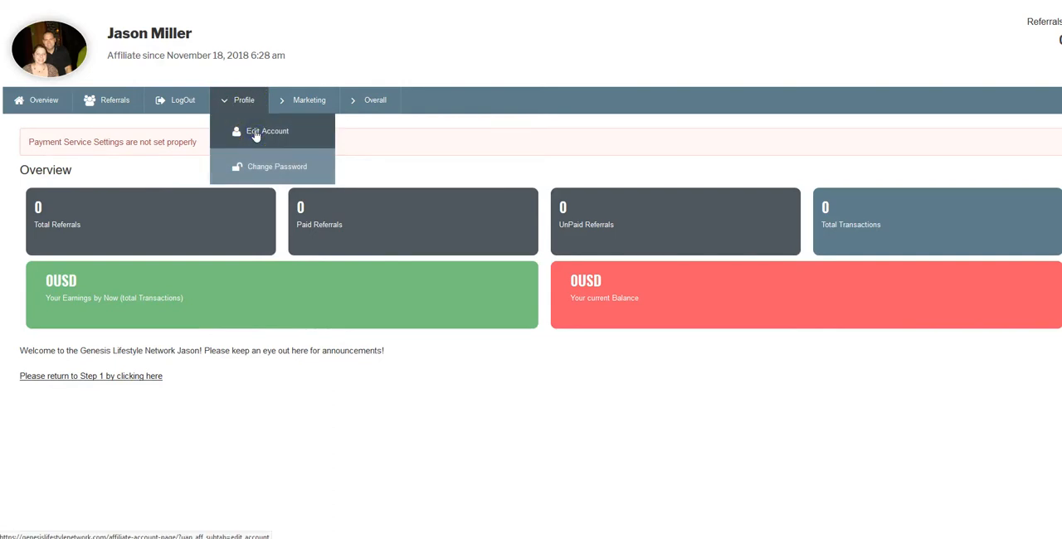
- Open Edit Account and review the email, first name, phone and avatar fields
{"action": "left_click", "coordinate": [267, 131]}
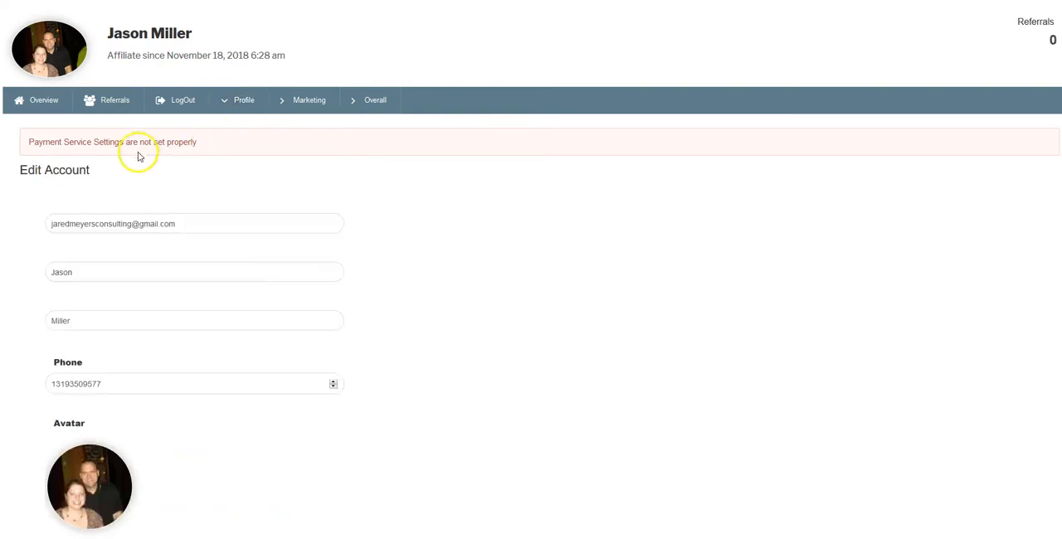
{"action": "left_click", "coordinate": [194, 223]}
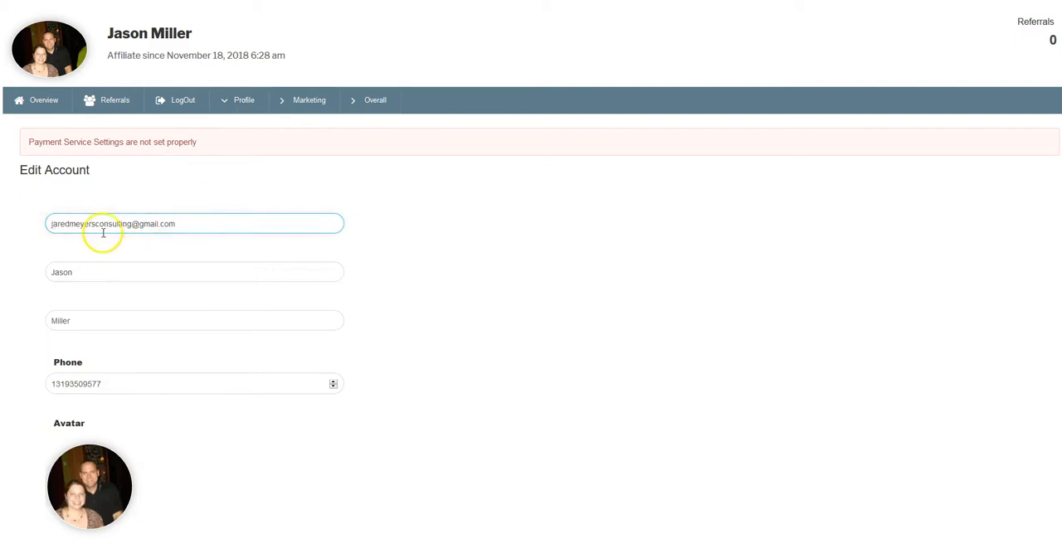
{"action": "left_click", "coordinate": [194, 272]}
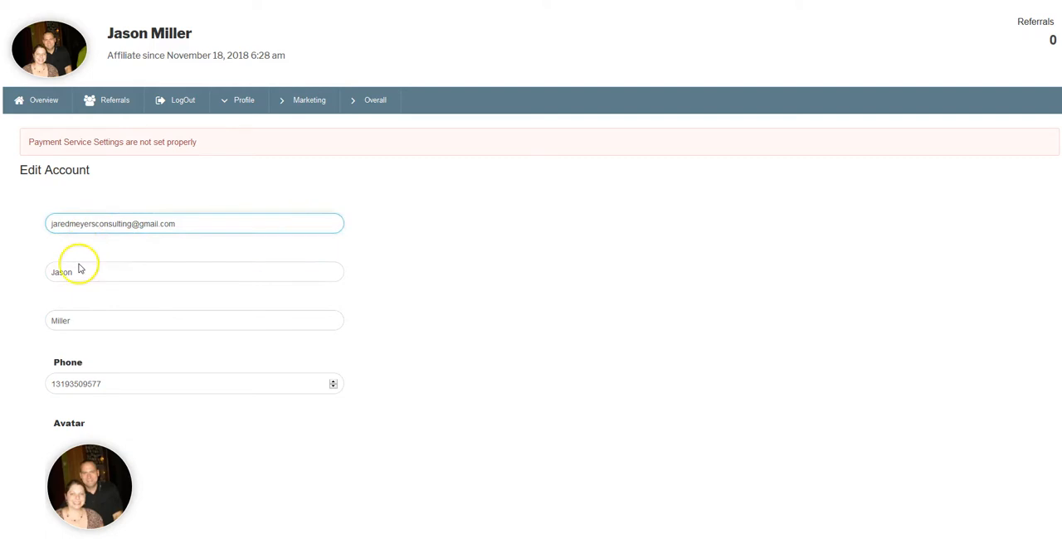
{"action": "left_click", "coordinate": [195, 272]}
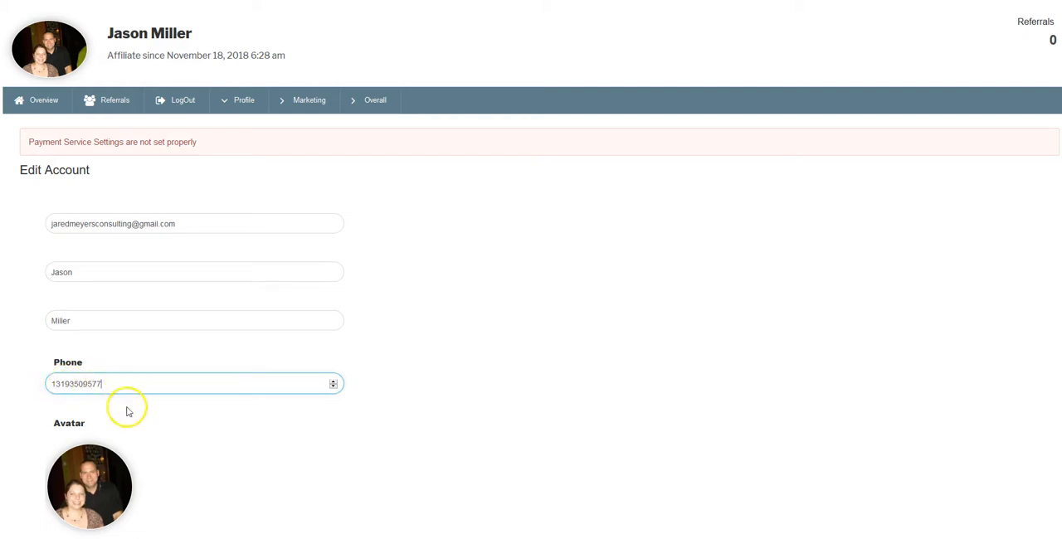
{"action": "scroll", "scroll_direction": "down", "scroll_amount": 3}
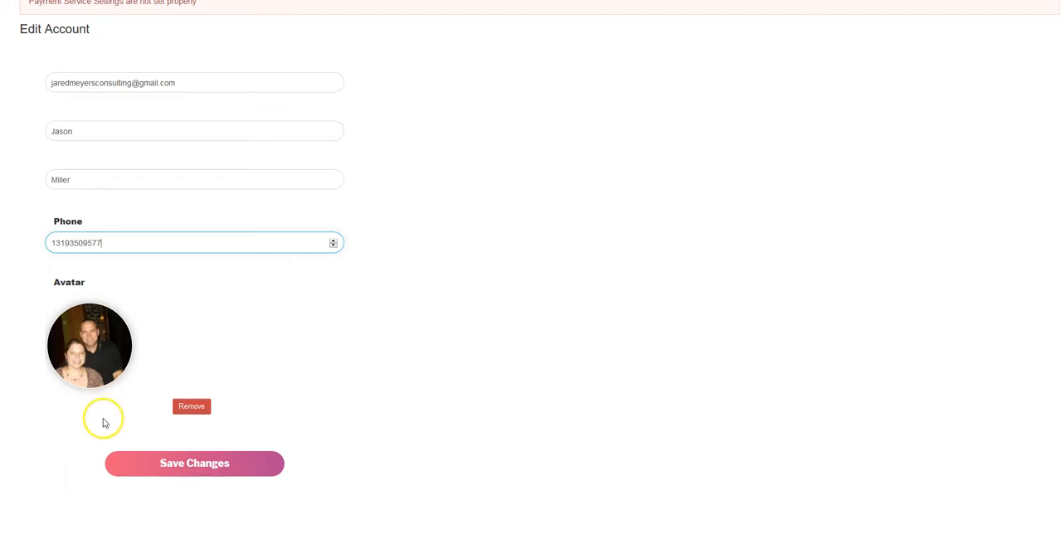
{"action": "mouse_move", "coordinate": [89, 385]}
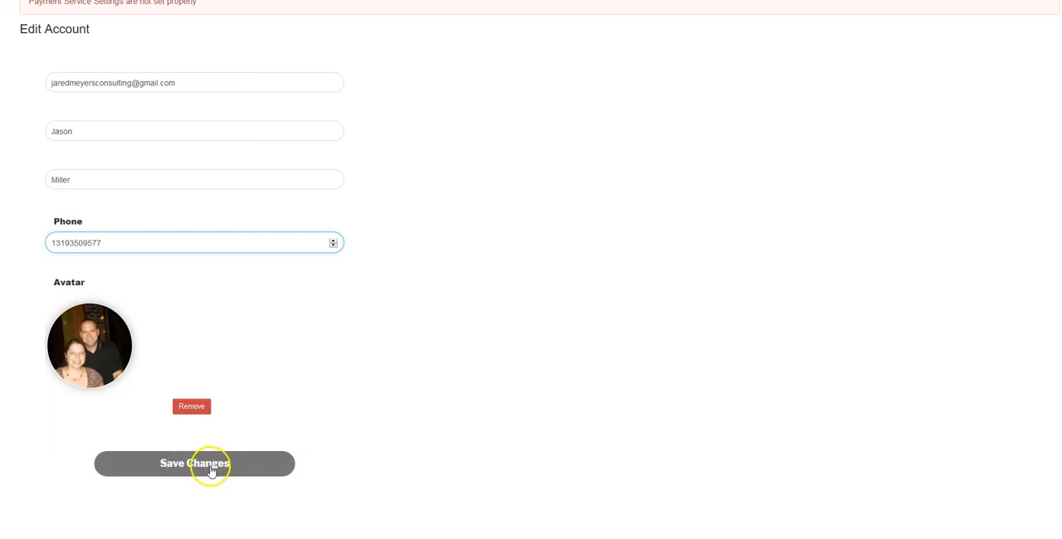
- Submit the edited account details with Save Changes
{"action": "left_click", "coordinate": [194, 463]}
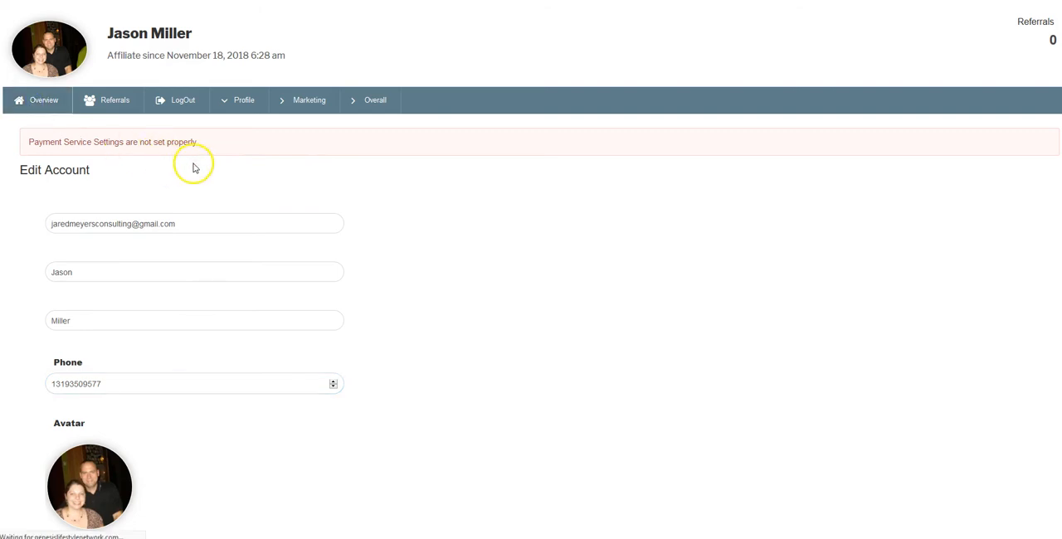
- Return via Overview and the 'return to Step 1' link to the setup page
{"action": "left_click", "coordinate": [43, 99]}
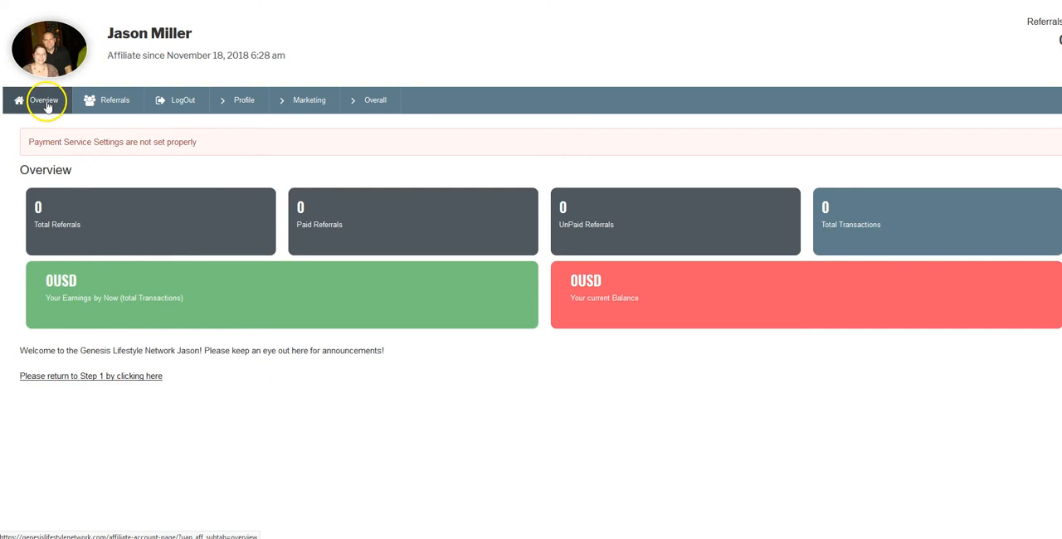
{"action": "mouse_move", "coordinate": [137, 381]}
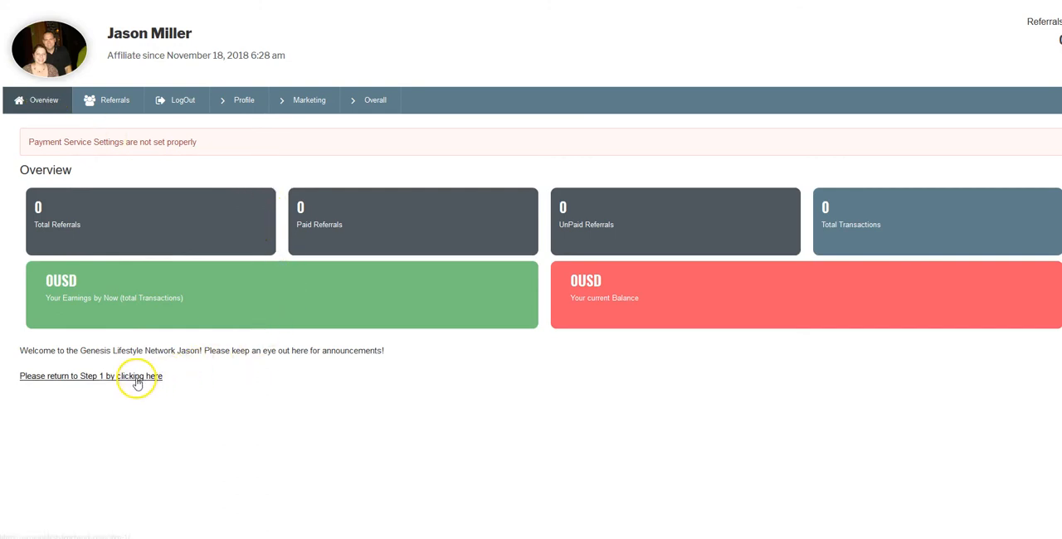
{"action": "left_click", "coordinate": [139, 376]}
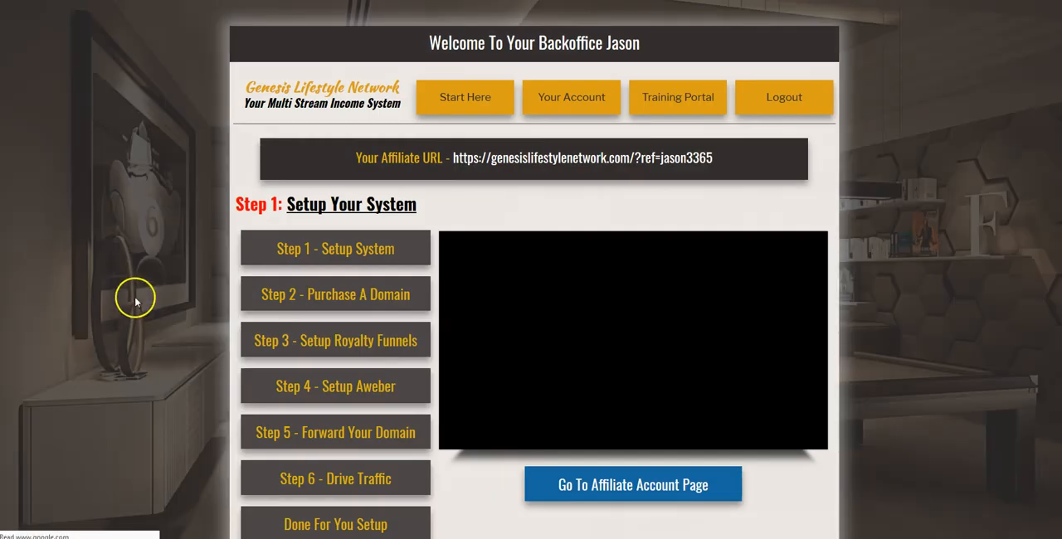
{"action": "left_click", "coordinate": [335, 249]}
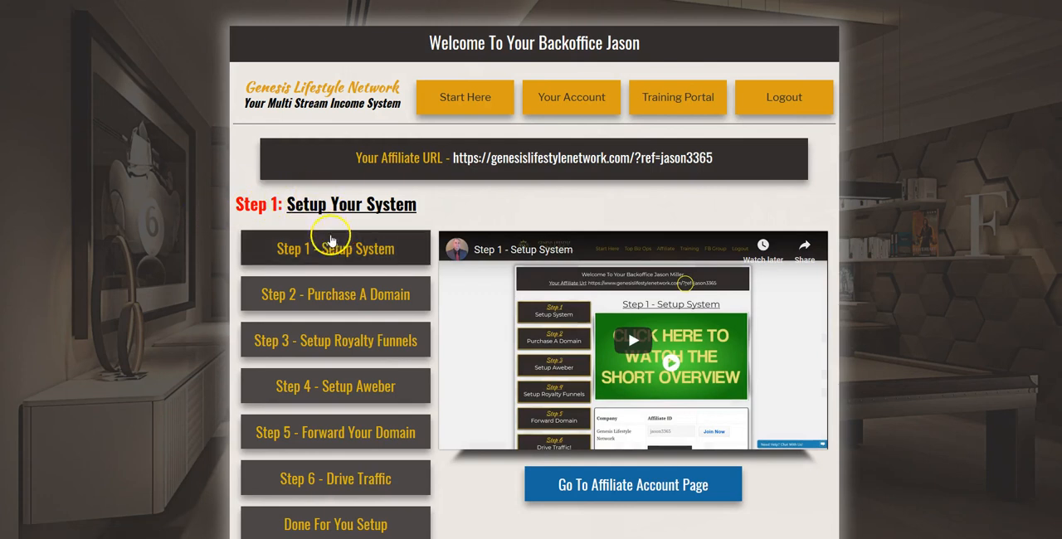